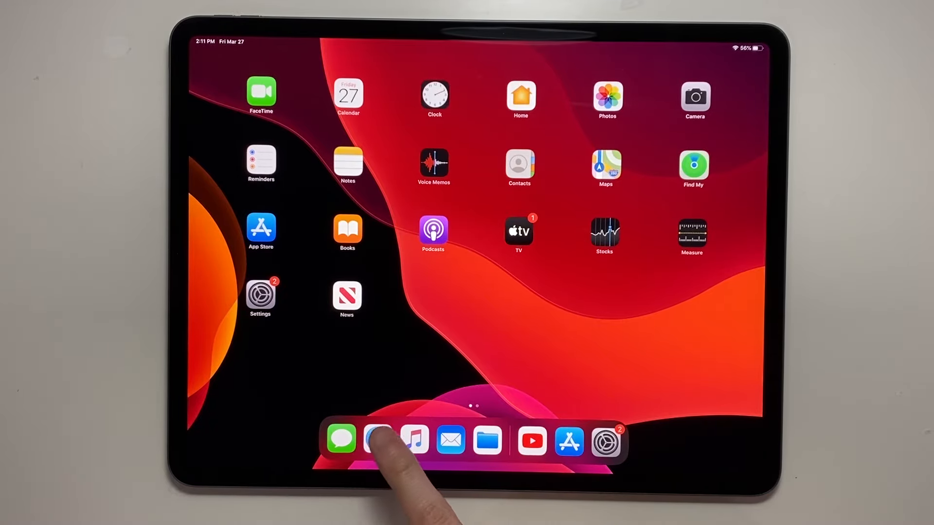
# - Rearrange the home screen, dragging the TV app beside News, and finish editing
pyautogui.click(377, 440)
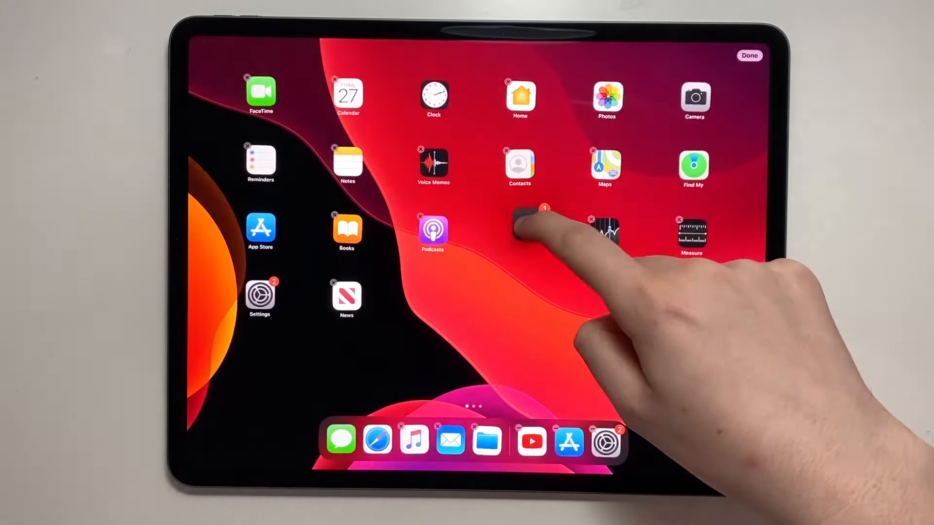
pyautogui.moveTo(542, 220); pyautogui.dragTo(500, 271)
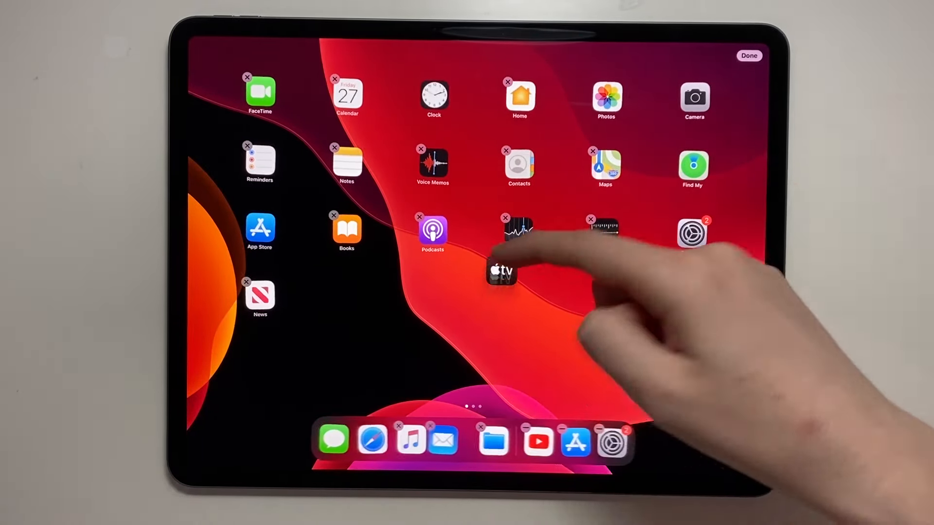
pyautogui.click(749, 55)
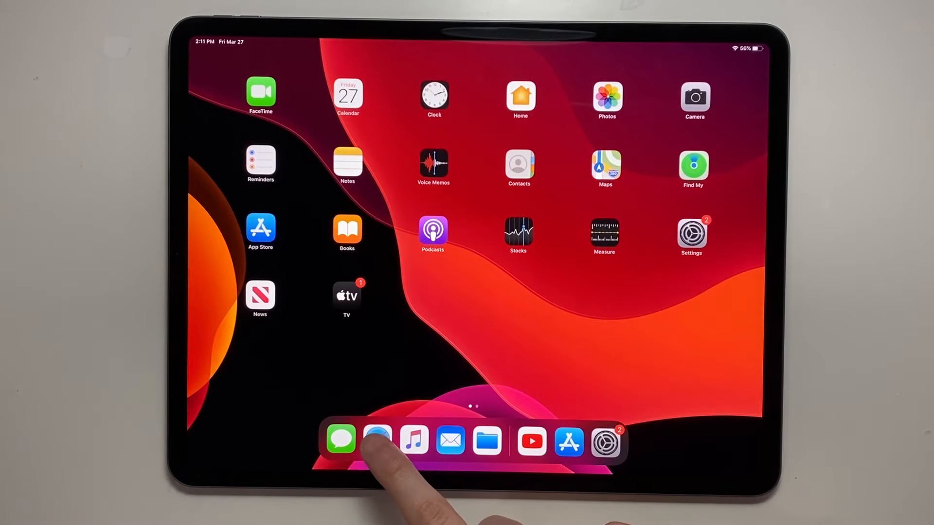
# - Open Safari on apple.com and bring YouTube up from the Dock beside it
pyautogui.click(377, 441)
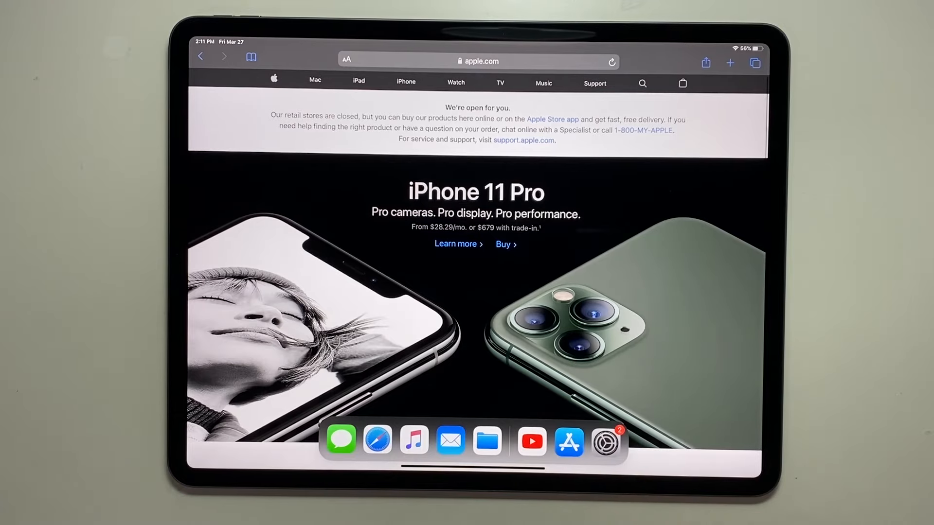
pyautogui.click(568, 441)
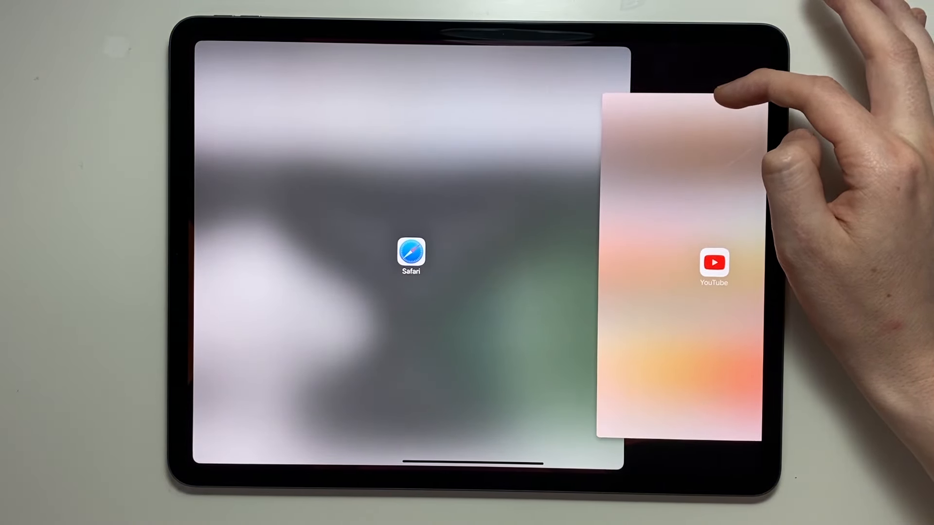
# - Place YouTube beside Safari, then end the split so Safari fills the screen
pyautogui.click(714, 262)
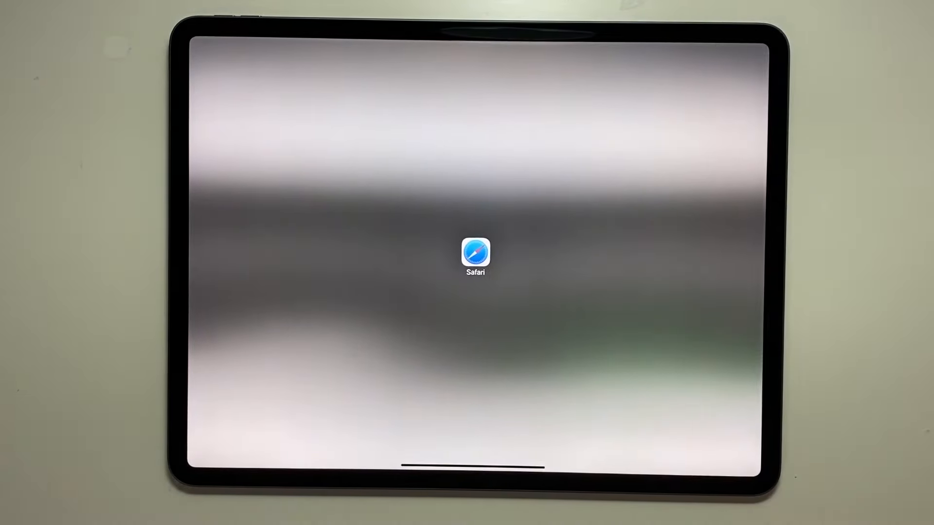
pyautogui.click(475, 255)
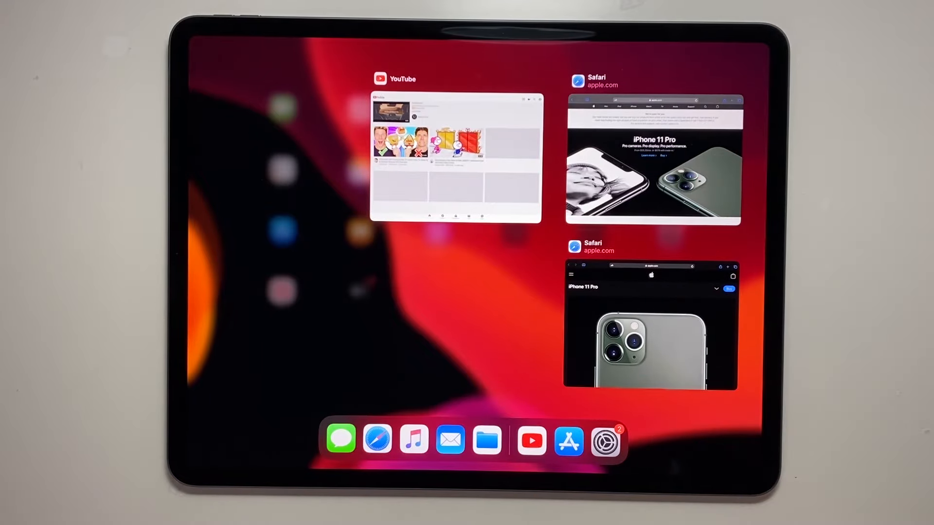
# - Choose the Safari card showing the iPhone 11 Pro page in the App Switcher
pyautogui.click(625, 334)
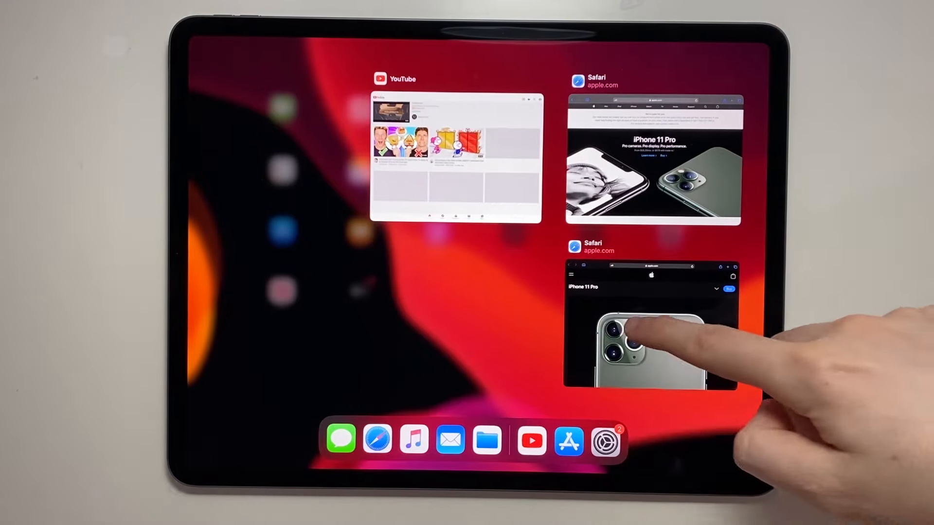
pyautogui.click(651, 324)
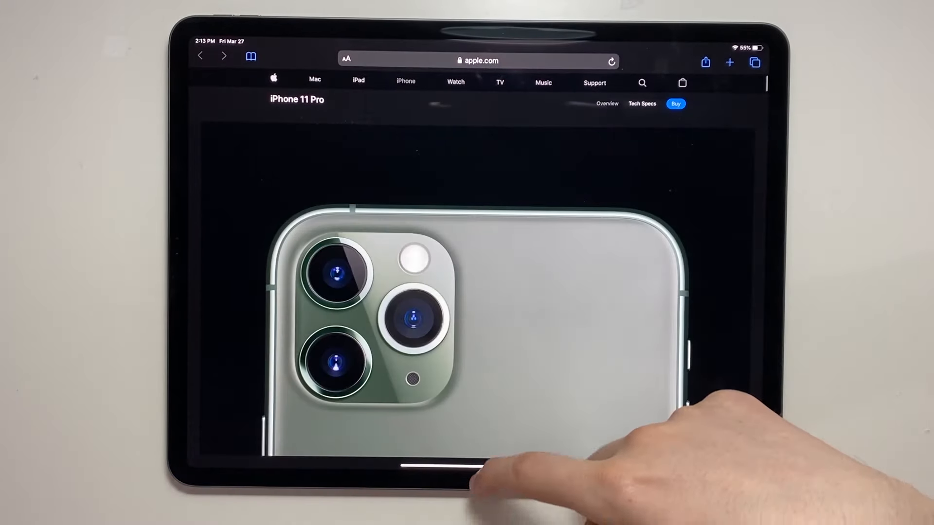